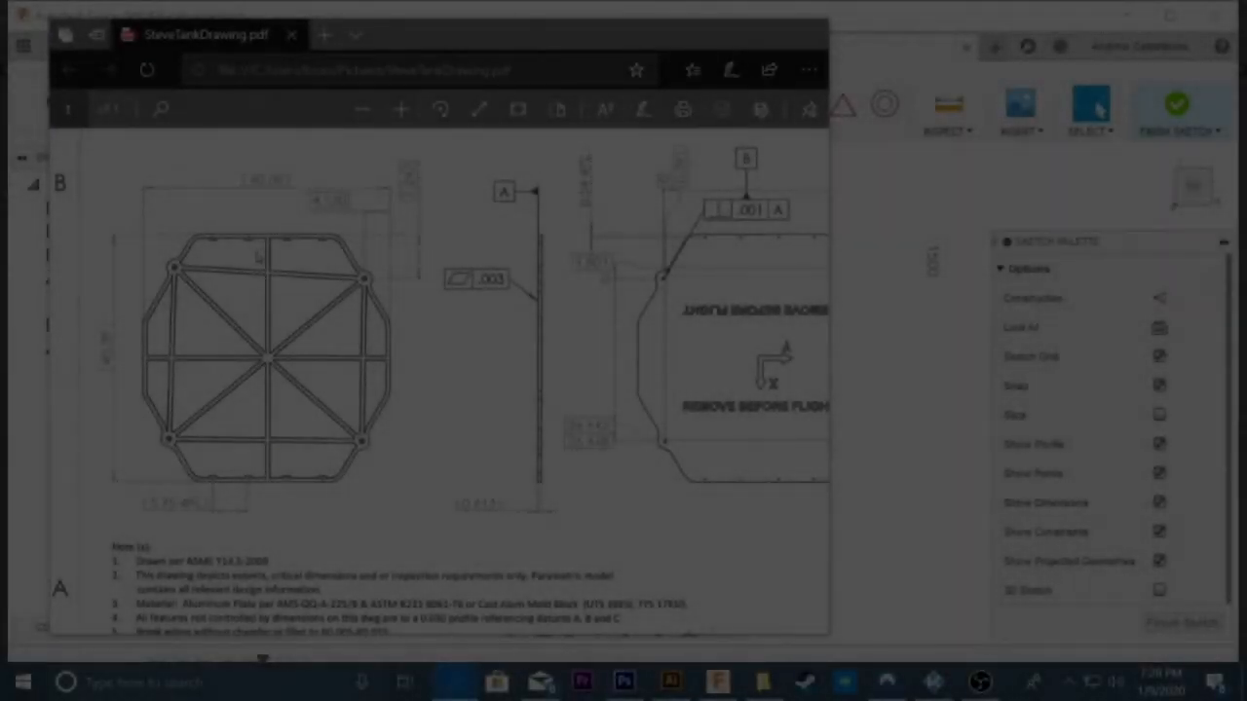
# Step: Return to the Fusion 360 sketch drawn over the tank frame canvas image
pyautogui.press('alt+tab')
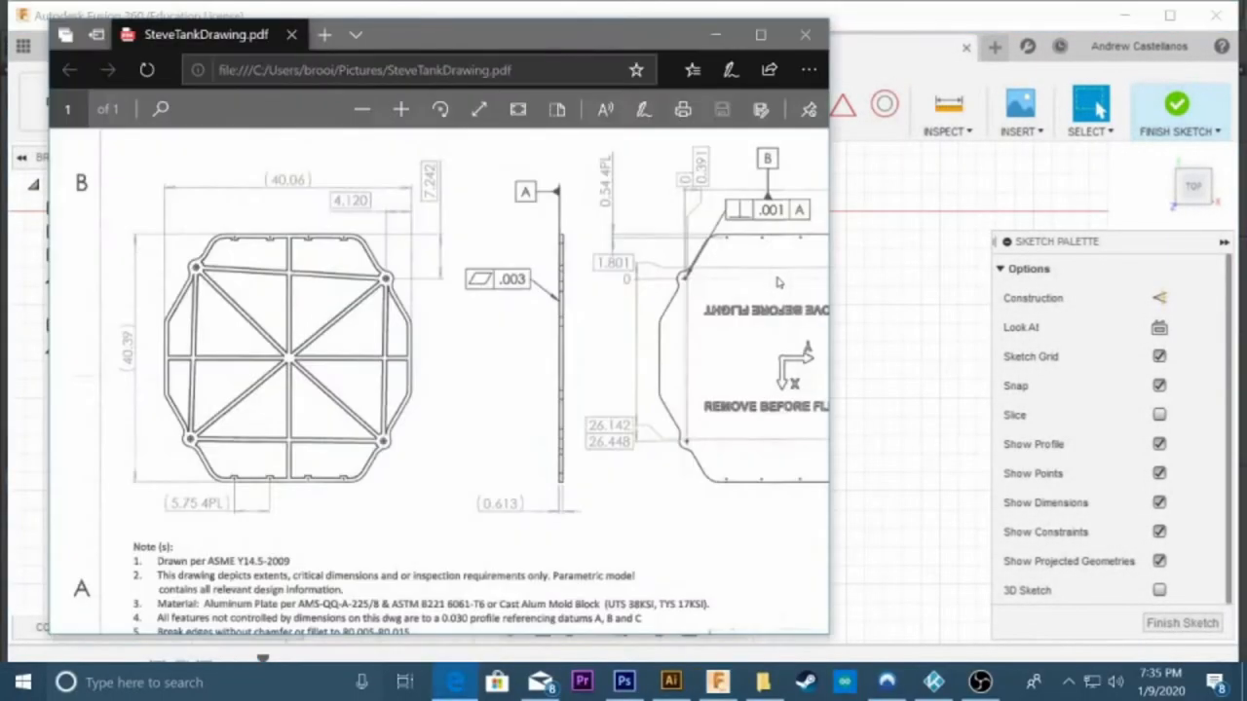
pyautogui.click(1091, 105)
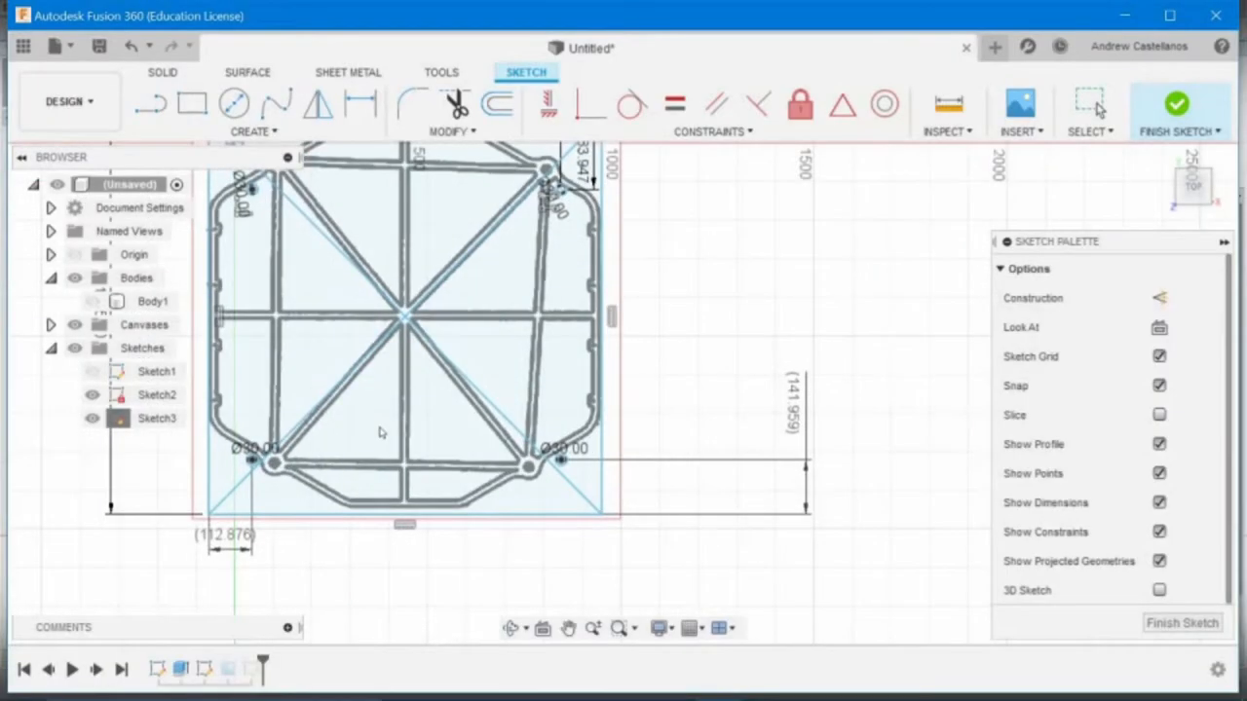
# Step: Switch document units to inches so the sketch reads 4.12 and 7.242
pyautogui.click(238, 105)
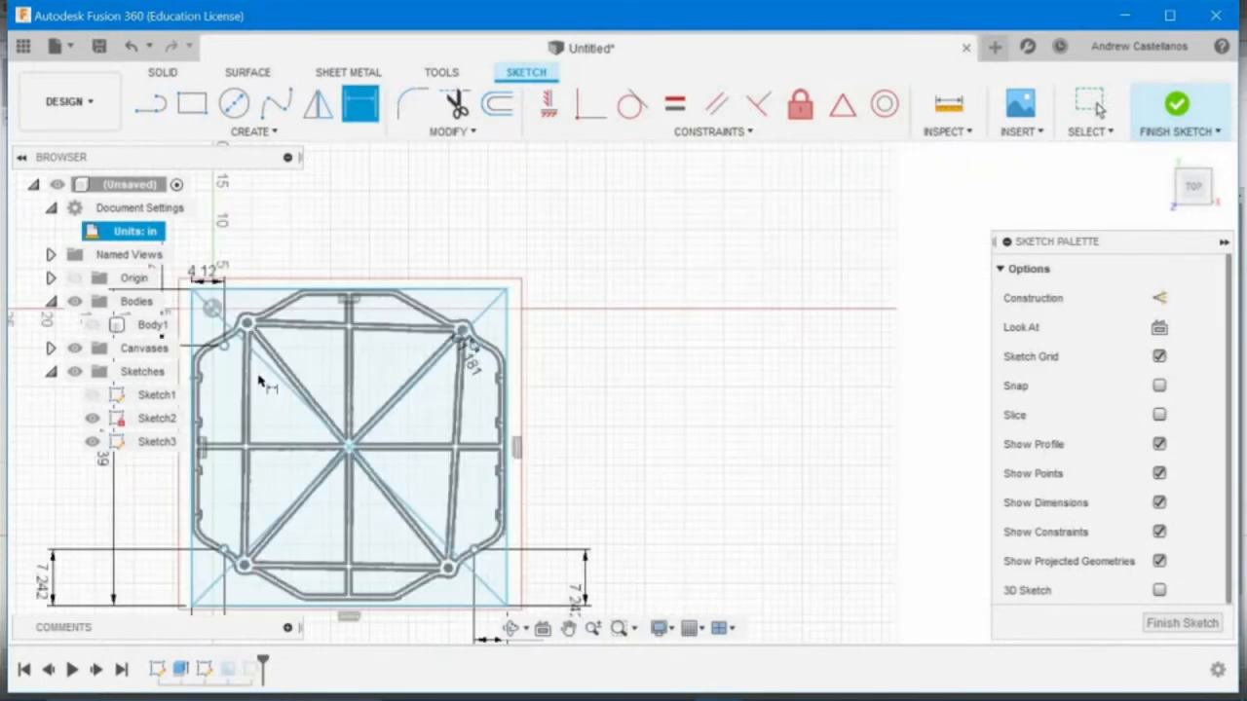
# Step: Bring up the SteveTankDrawing PDF in Edge to read its dimensions
pyautogui.click(253, 103)
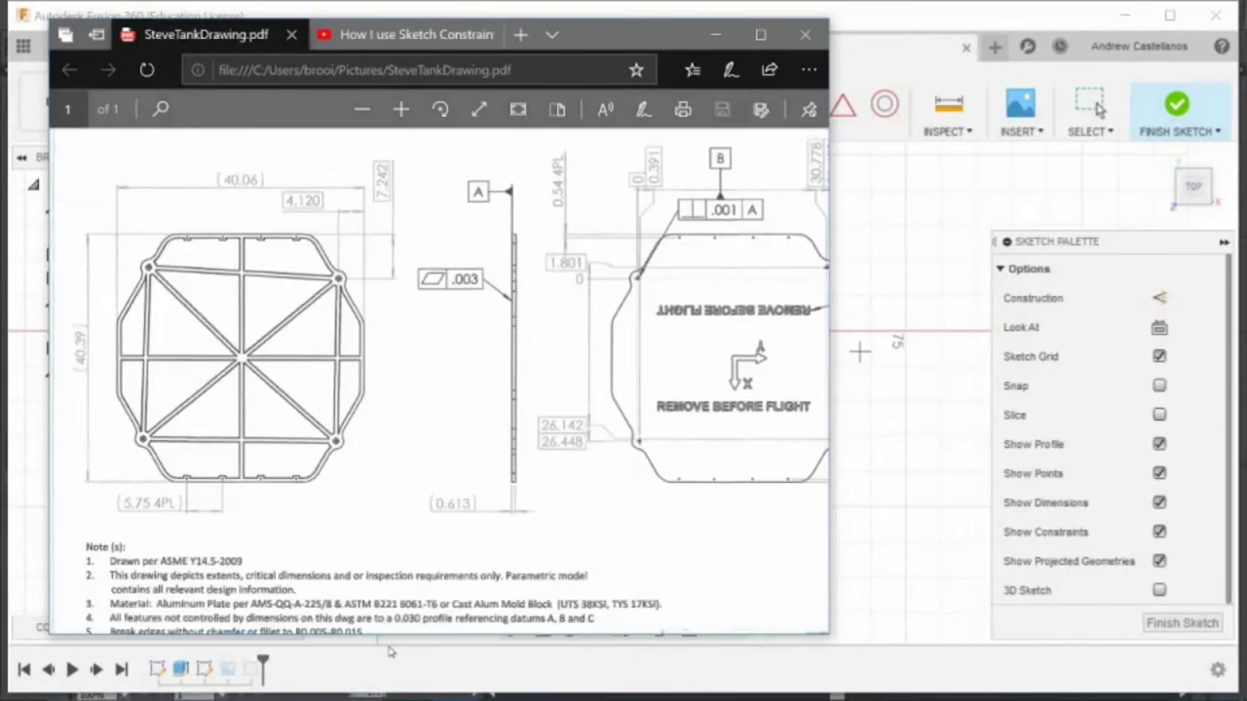
pyautogui.click(806, 35)
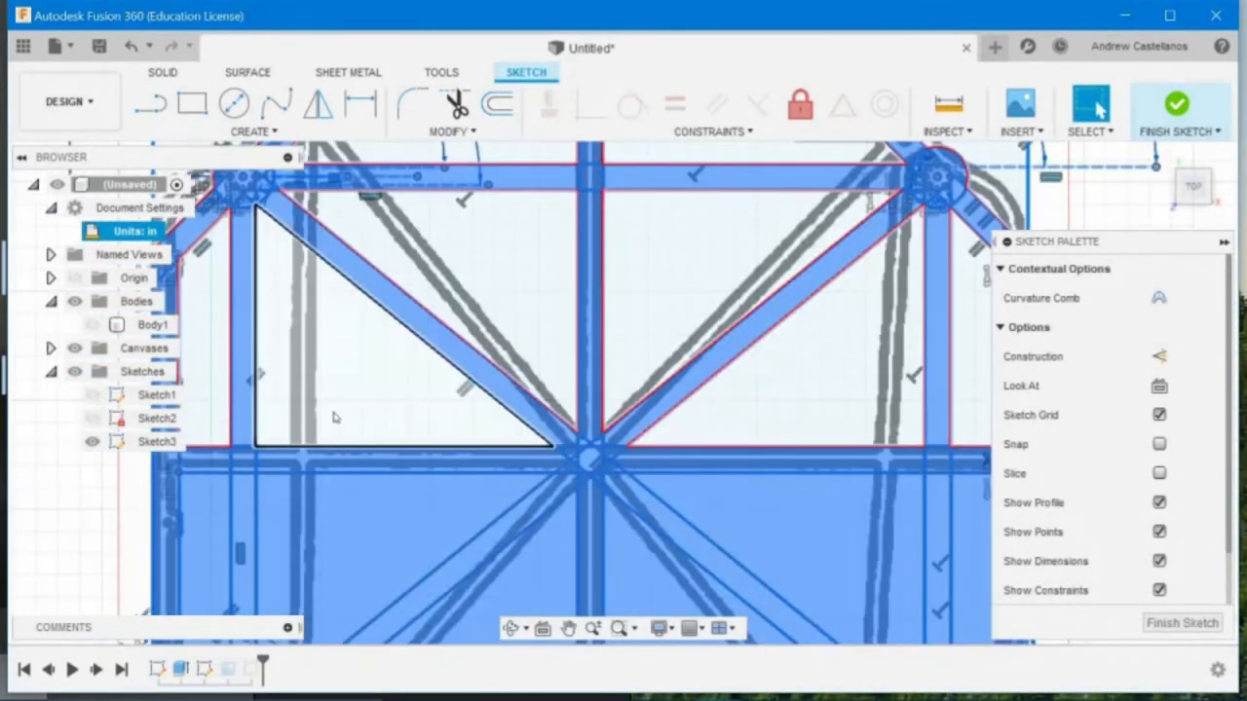
# Step: Extrude the truss profiles into a new solid body, Body2
pyautogui.click(1185, 102)
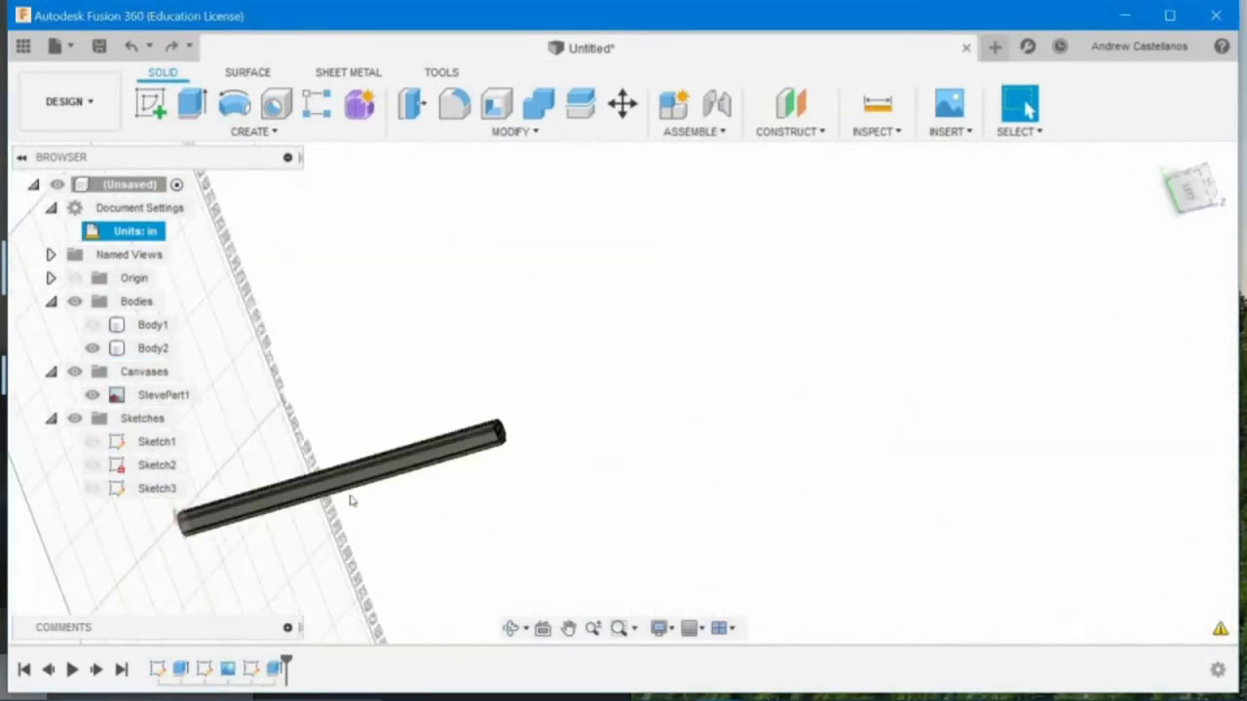
pyautogui.click(191, 105)
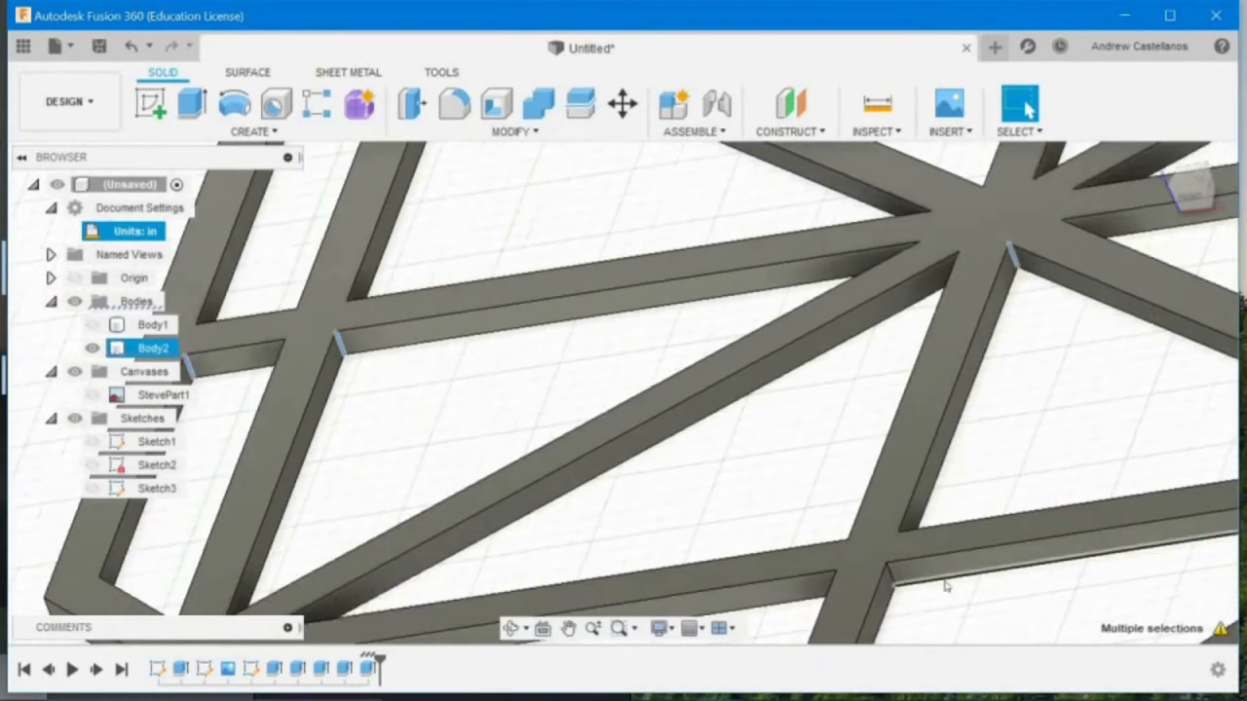
# Step: Check the extruded truss against the tank drawing PDF and return to the model
pyautogui.click(452, 105)
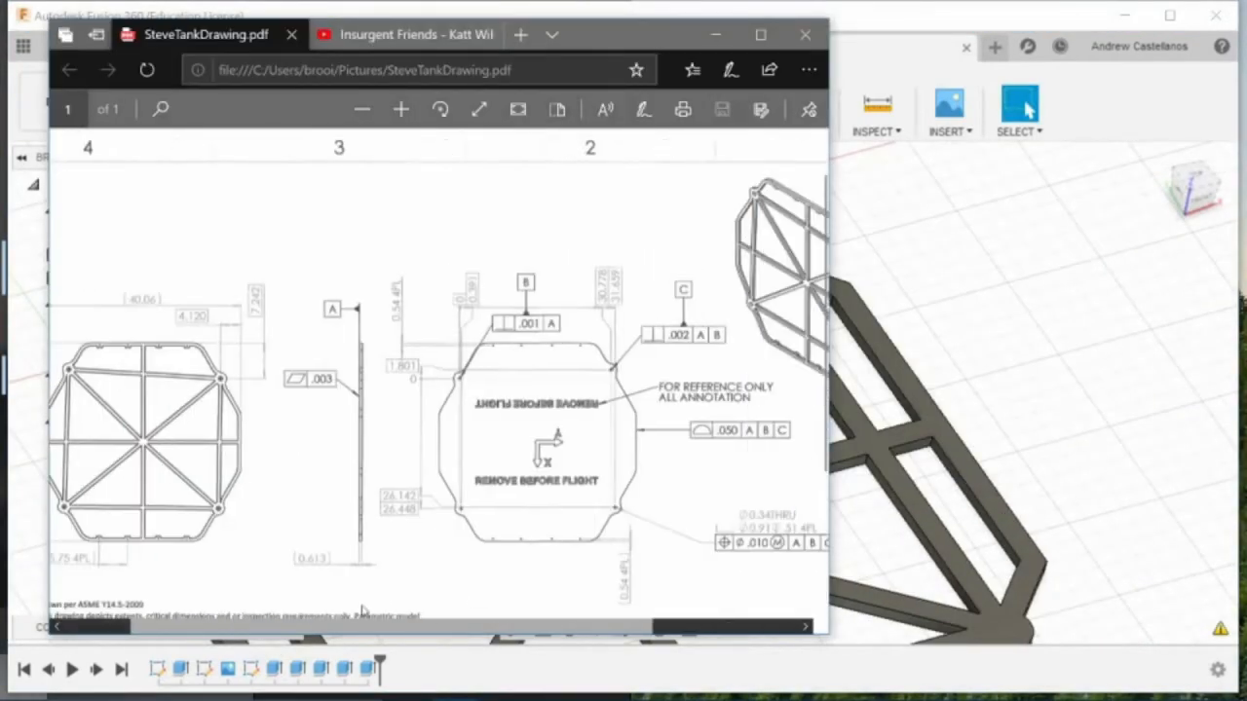
pyautogui.click(806, 35)
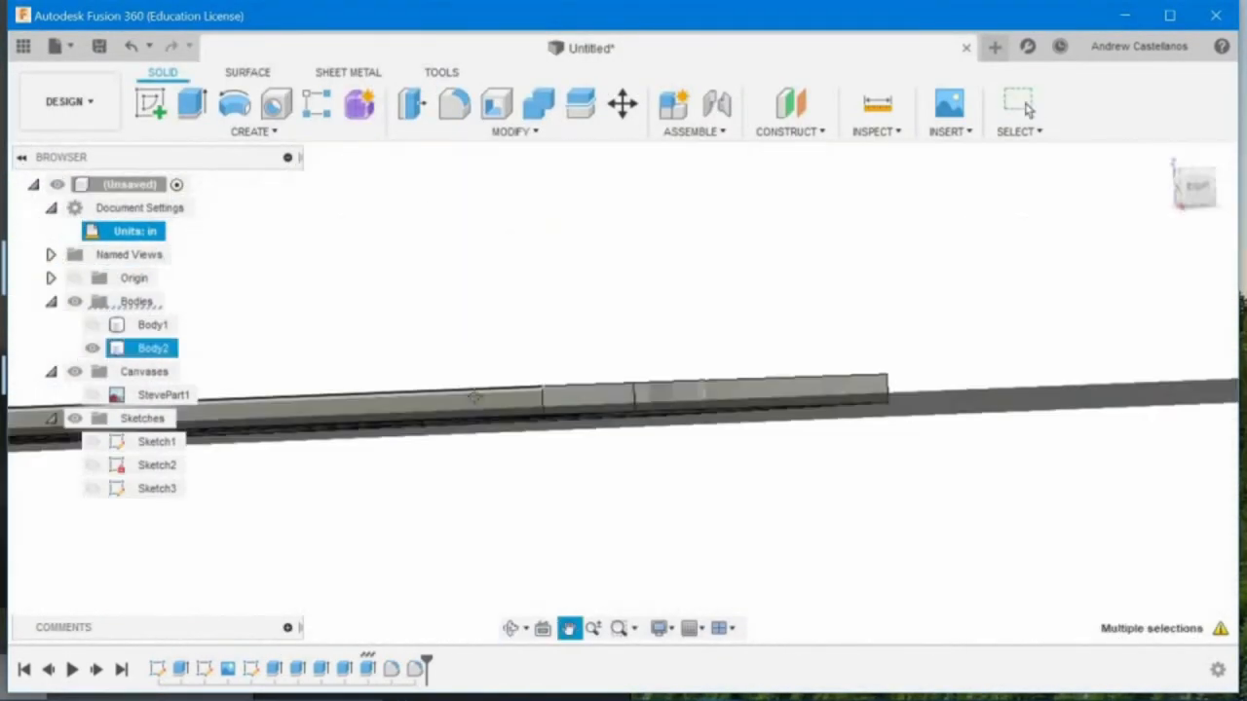